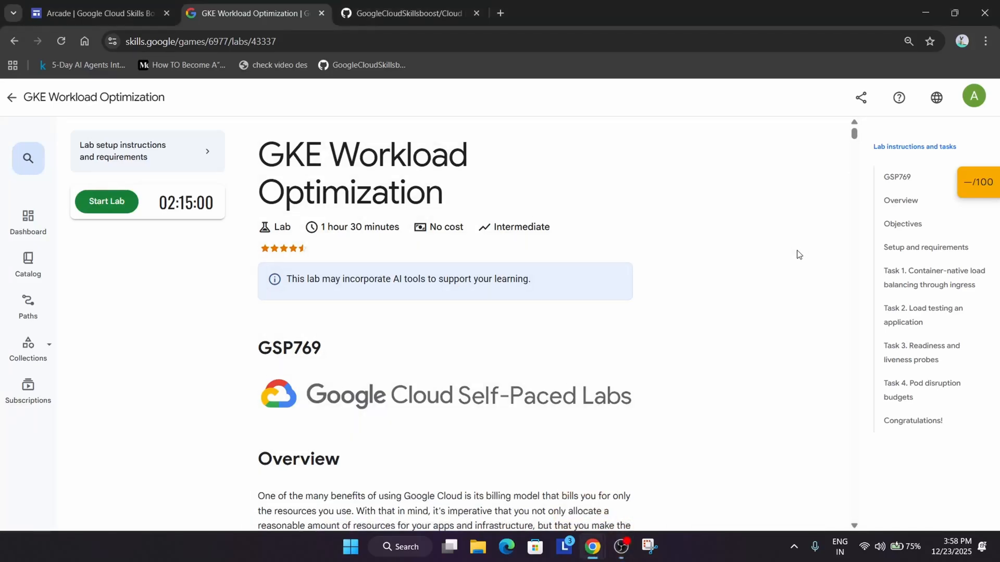
pyautogui.moveTo(106, 202)
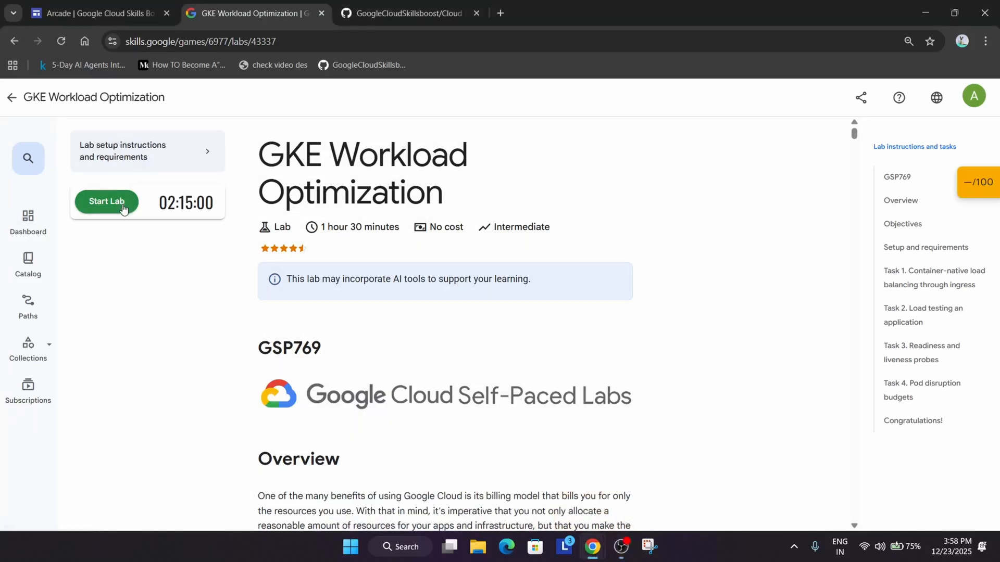
# Start the GKE Workload Optimization lab and open the Google Cloud console link in an incognito window.
pyautogui.click(106, 202)
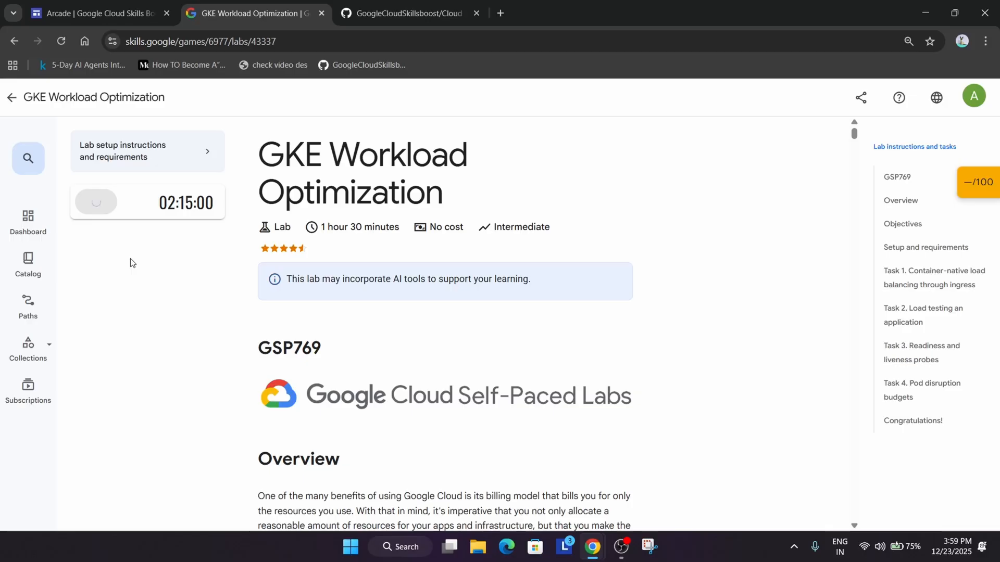
pyautogui.rightClick(143, 290)
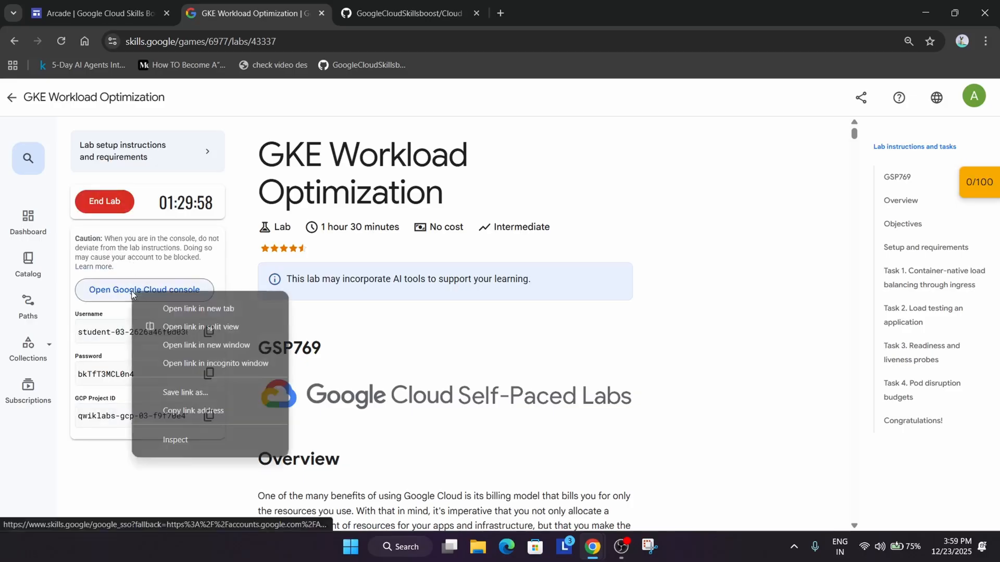
pyautogui.click(215, 363)
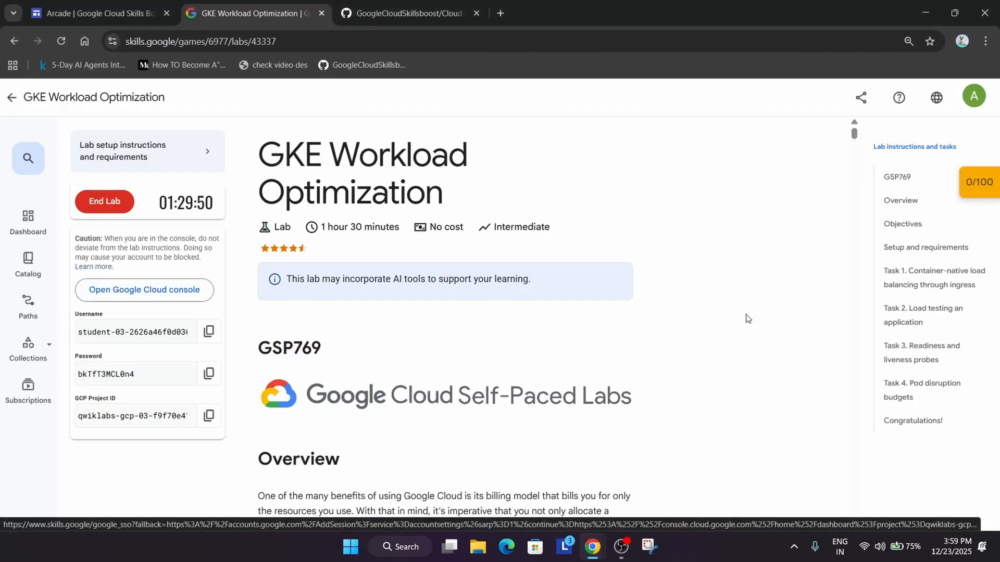
# Acknowledge the new-account notice and agree to the Google Cloud Terms of Service.
pyautogui.click(144, 289)
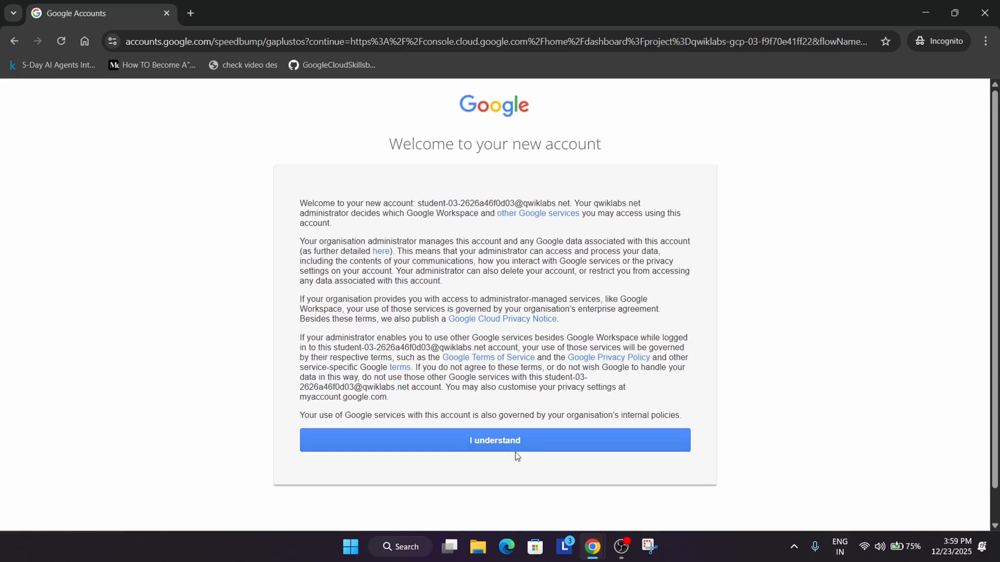
pyautogui.click(494, 440)
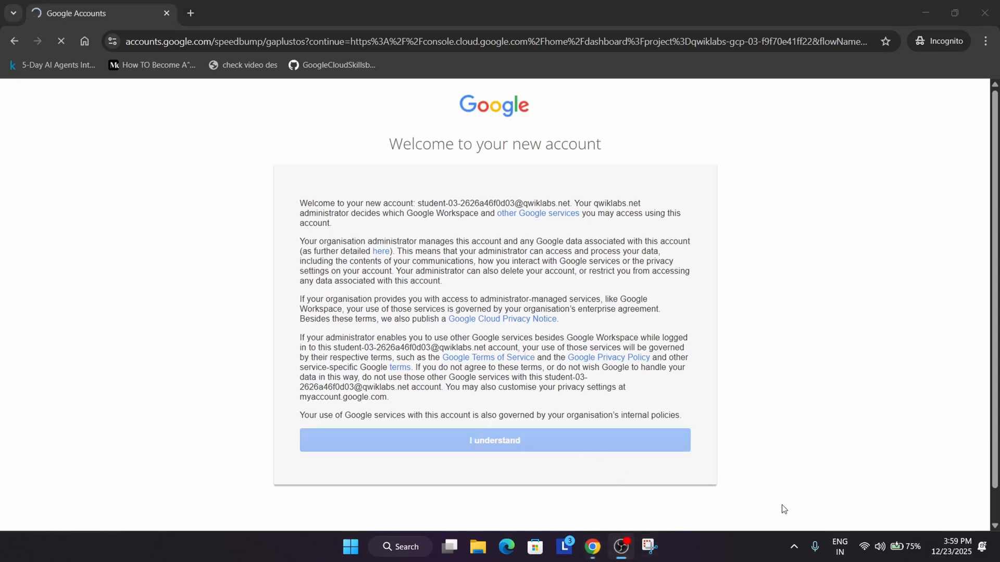
pyautogui.click(494, 440)
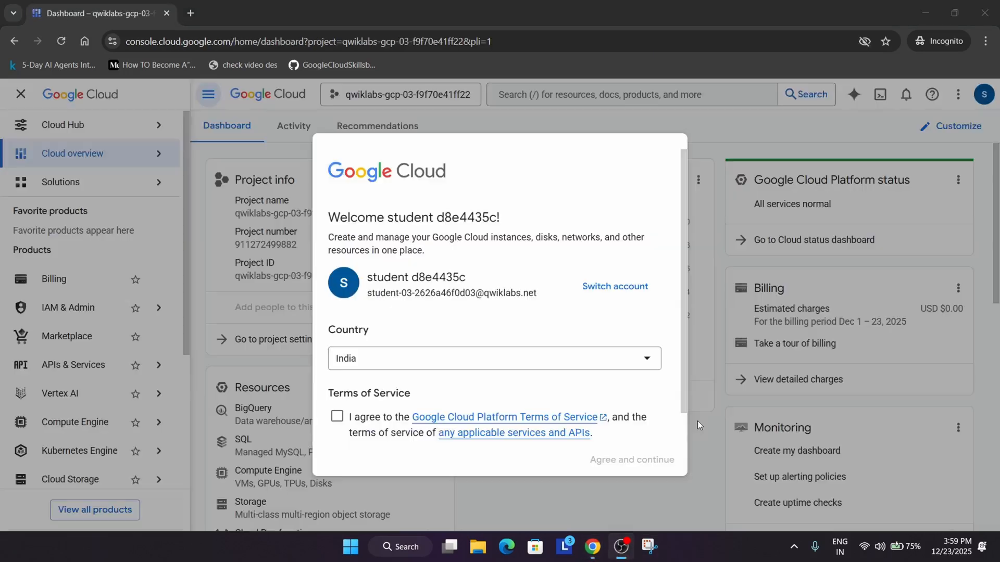
pyautogui.click(337, 417)
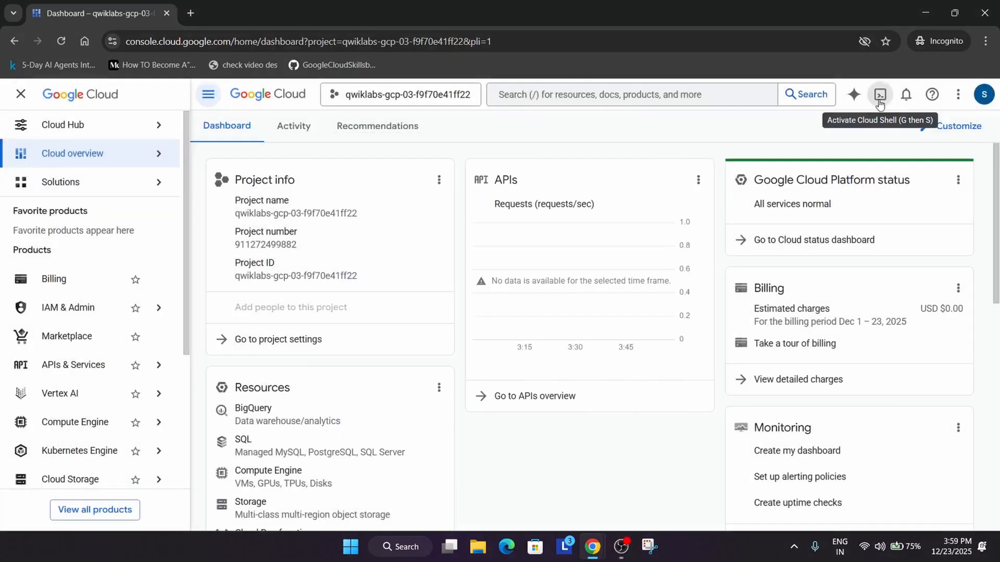
# Activate Cloud Shell for the lab project and switch to the GitHub script page.
pyautogui.click(880, 94)
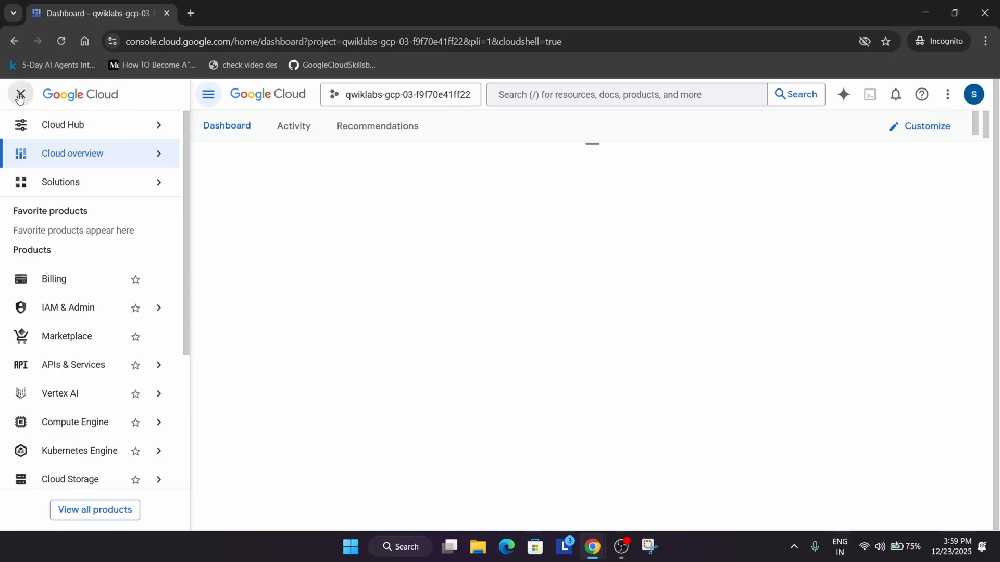
pyautogui.click(864, 94)
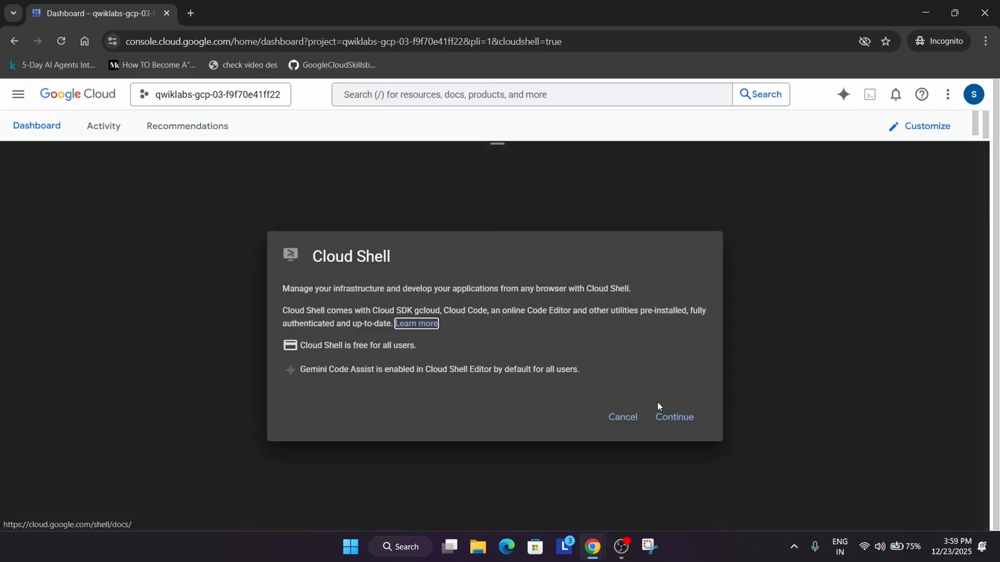
pyautogui.click(674, 418)
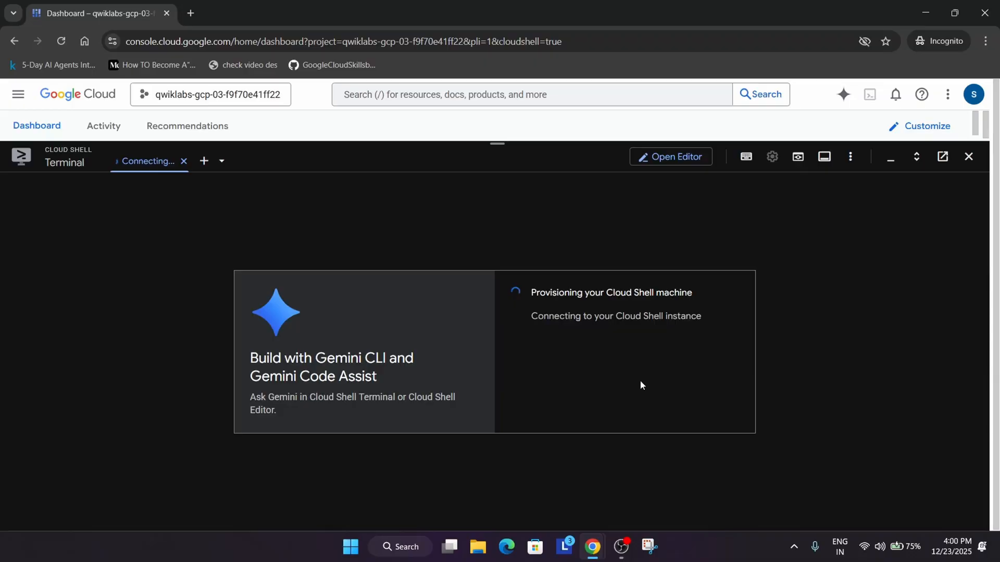
pyautogui.moveTo(451, 446)
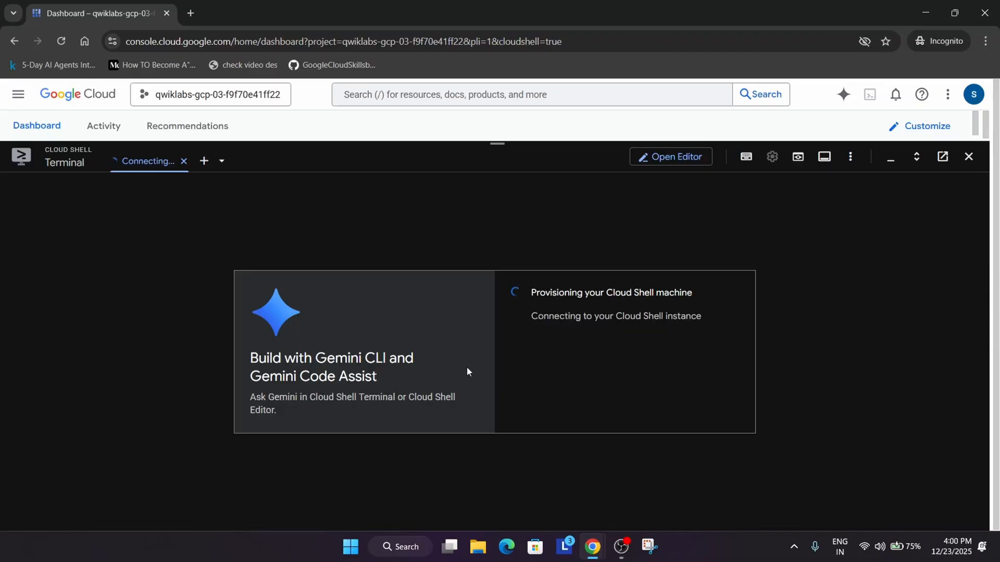
pyautogui.click(408, 13)
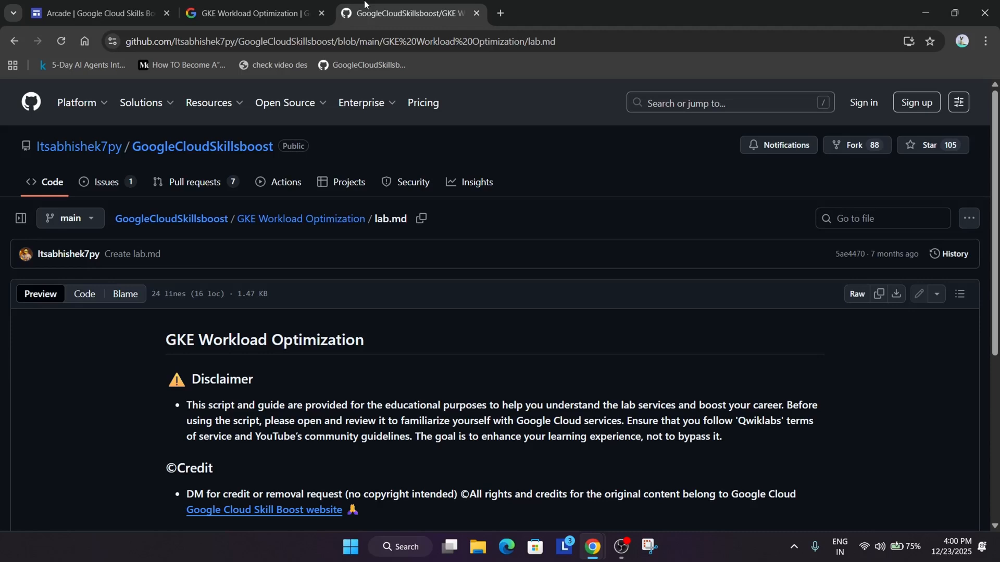
# Run the curl, chmod and setup script commands from GitHub in Cloud Shell.
pyautogui.scroll(-3)
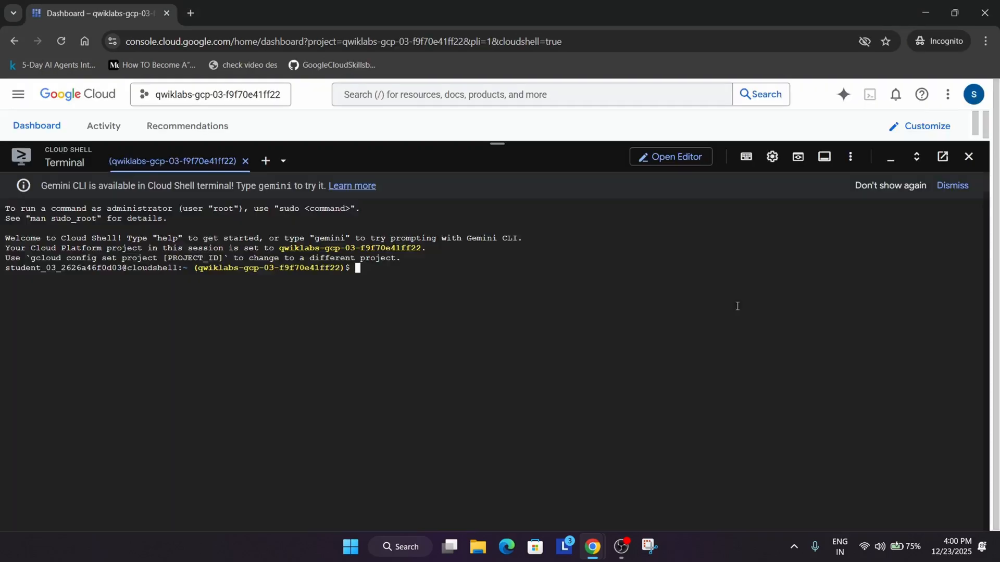
pyautogui.write('curl -LO https://raw.githubusercontent.com/Itsabhishek7py/GoogleCloudSkillsboost/refs/heads/main/GKE%20Workload%20Optimization/abhishek.sh')
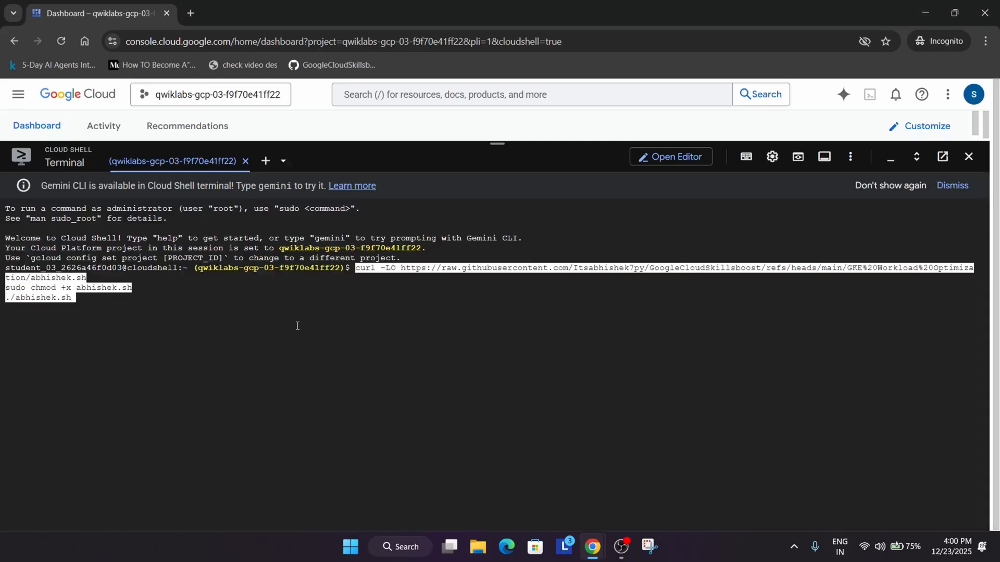
pyautogui.press('Return')
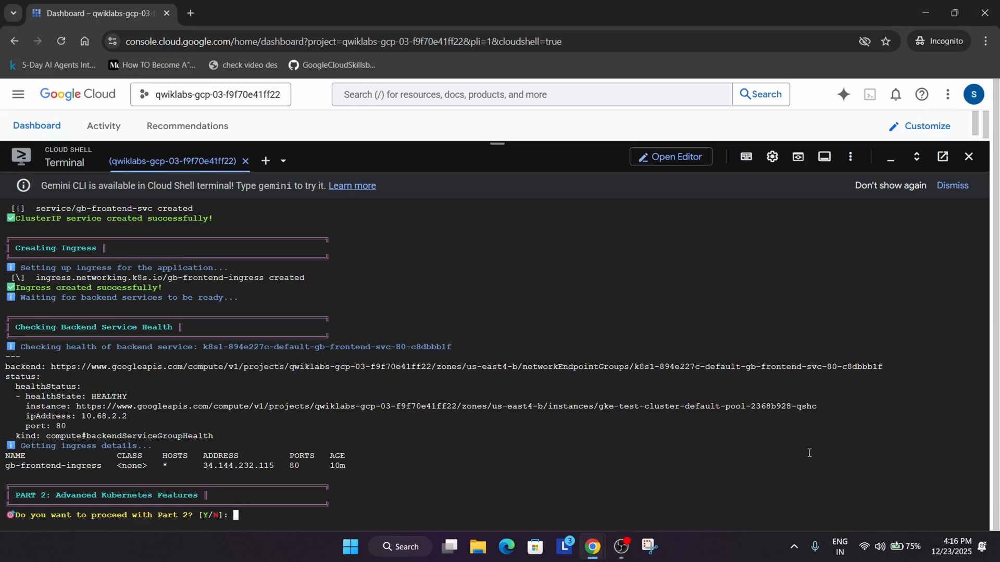
pyautogui.moveTo(477, 413)
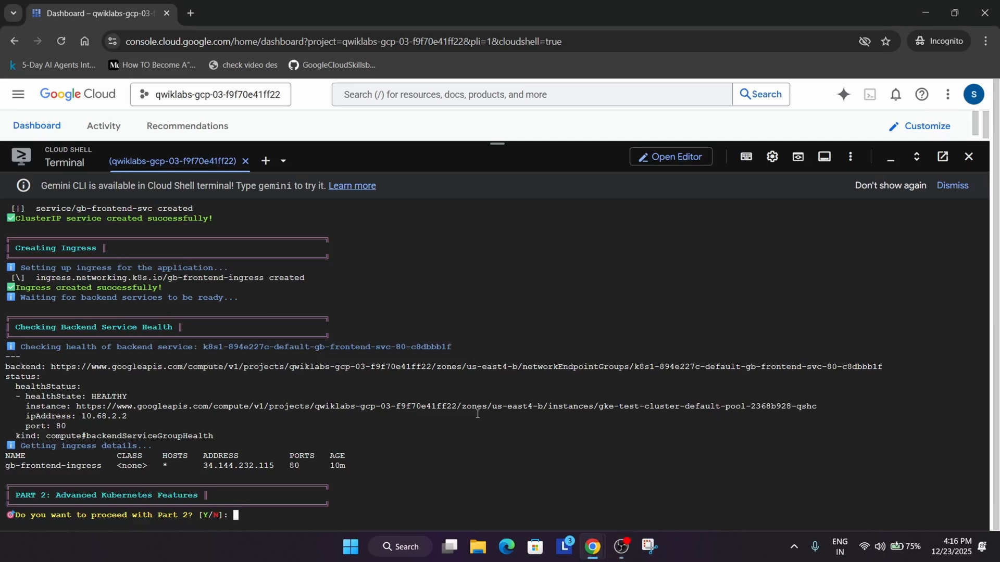
pyautogui.moveTo(477, 406)
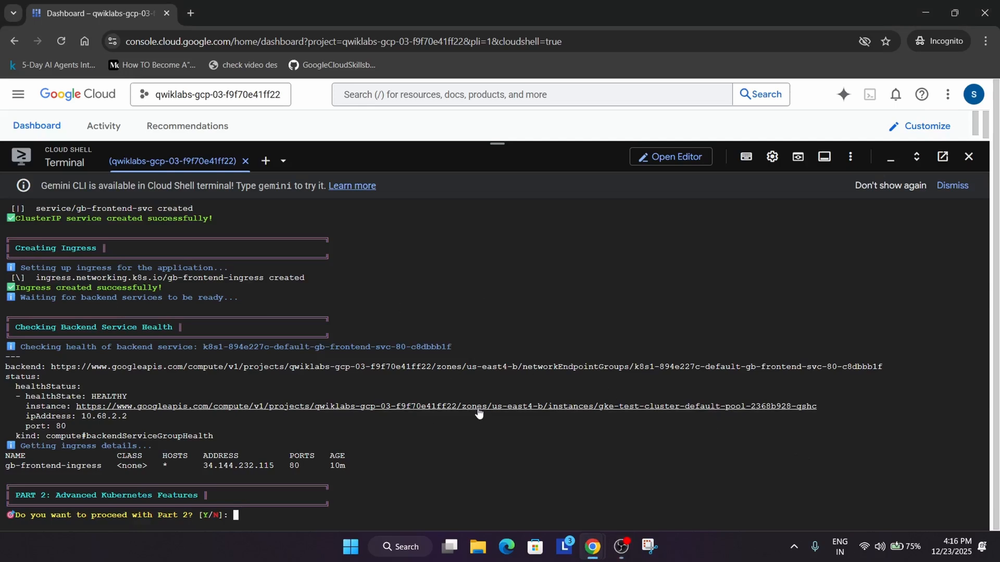
# Verify the Container-native Load Balancing Through Ingress checkpoint (20/20, lab at 40/100) and review the tasks.
pyautogui.click(255, 13)
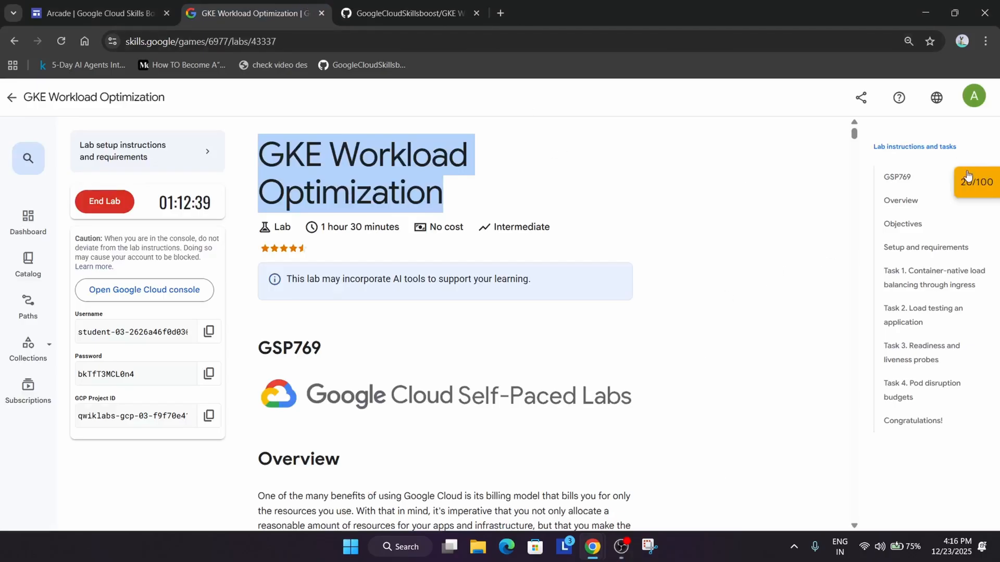
pyautogui.click(975, 181)
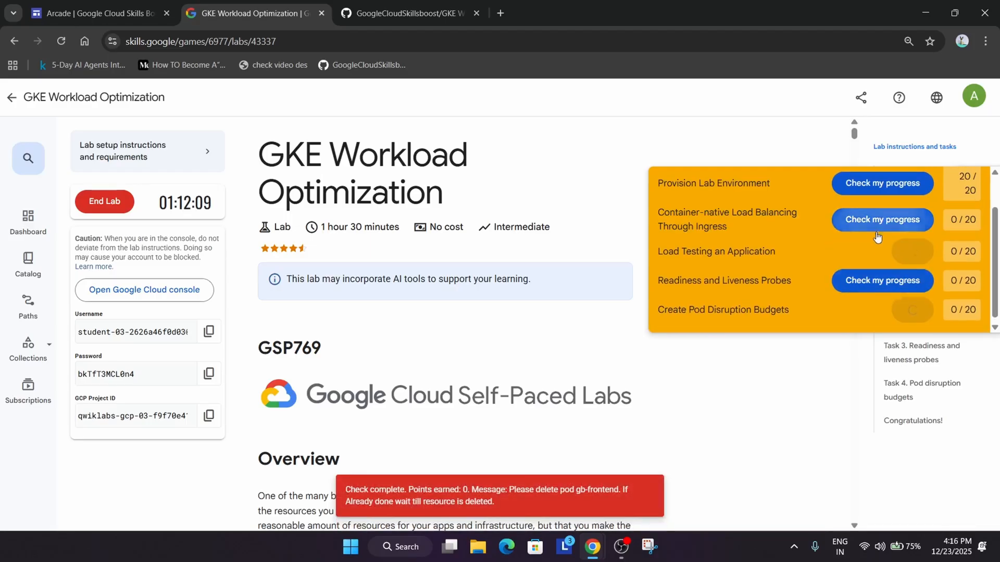
pyautogui.click(882, 219)
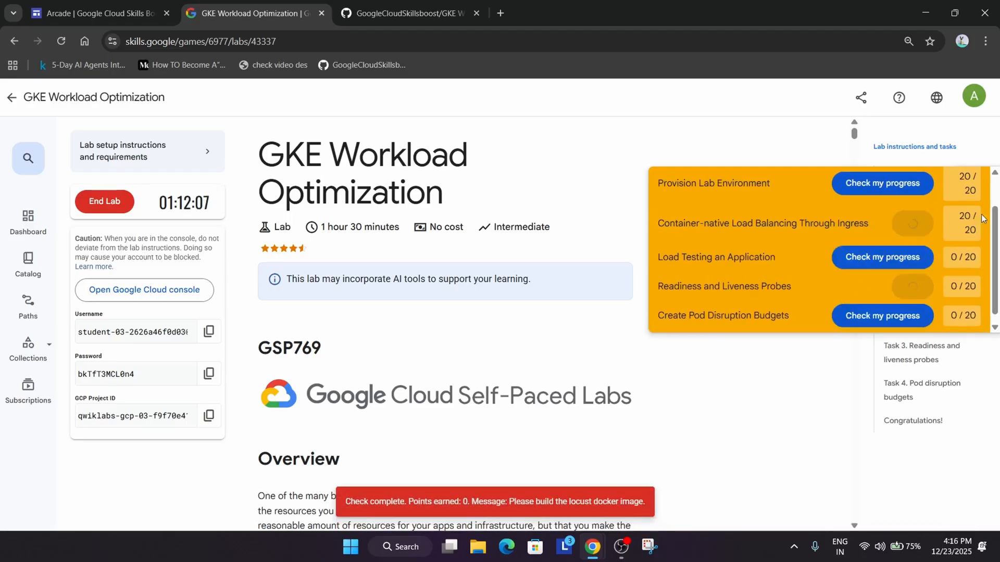
pyautogui.click(911, 224)
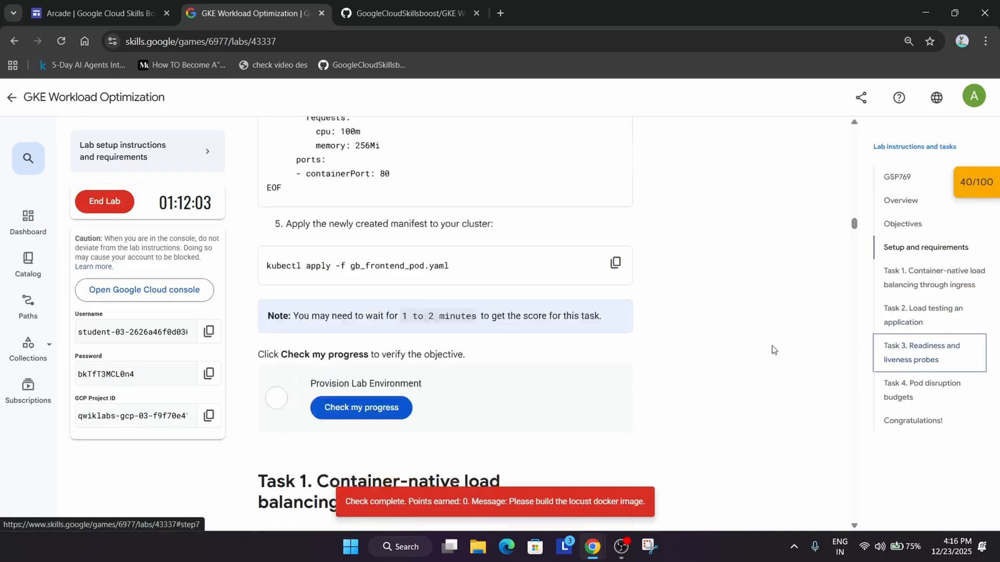
pyautogui.scroll(-3)
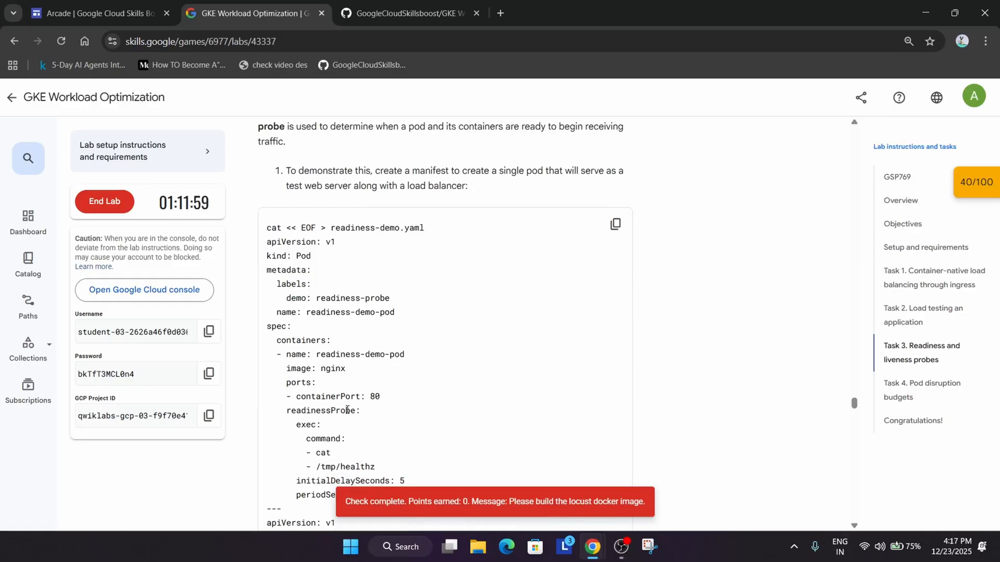
pyautogui.scroll(-3)
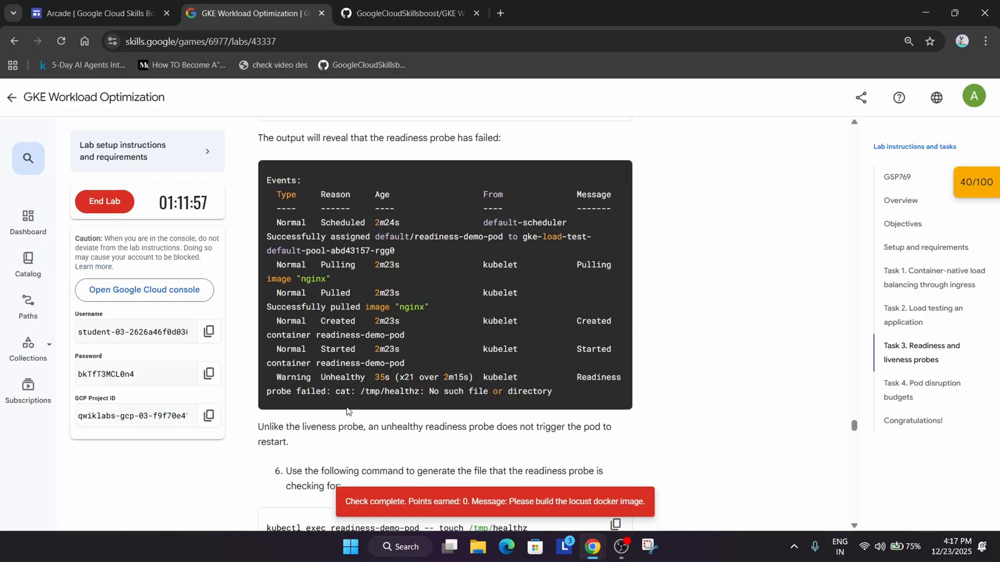
pyautogui.scroll(-3)
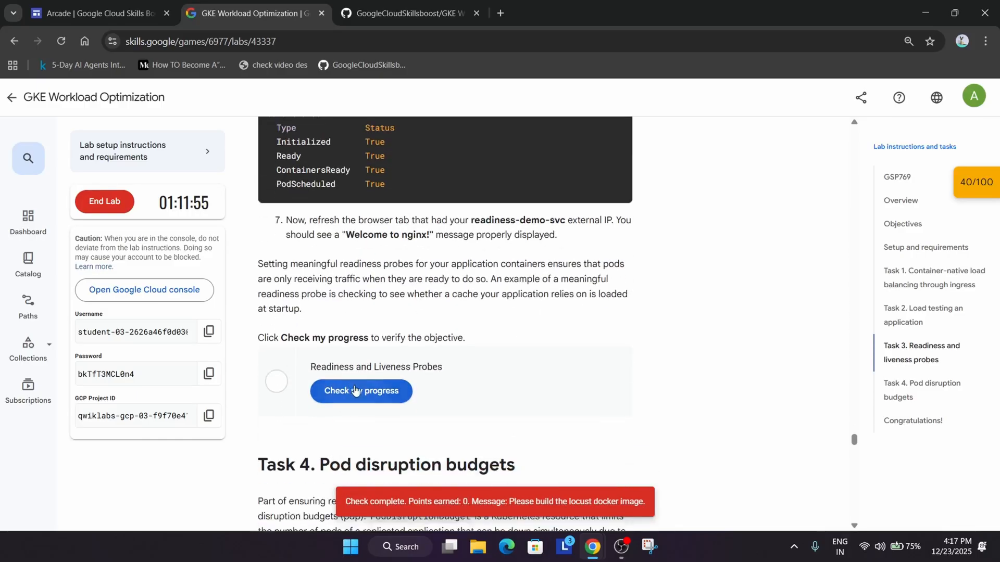
pyautogui.scroll(3)
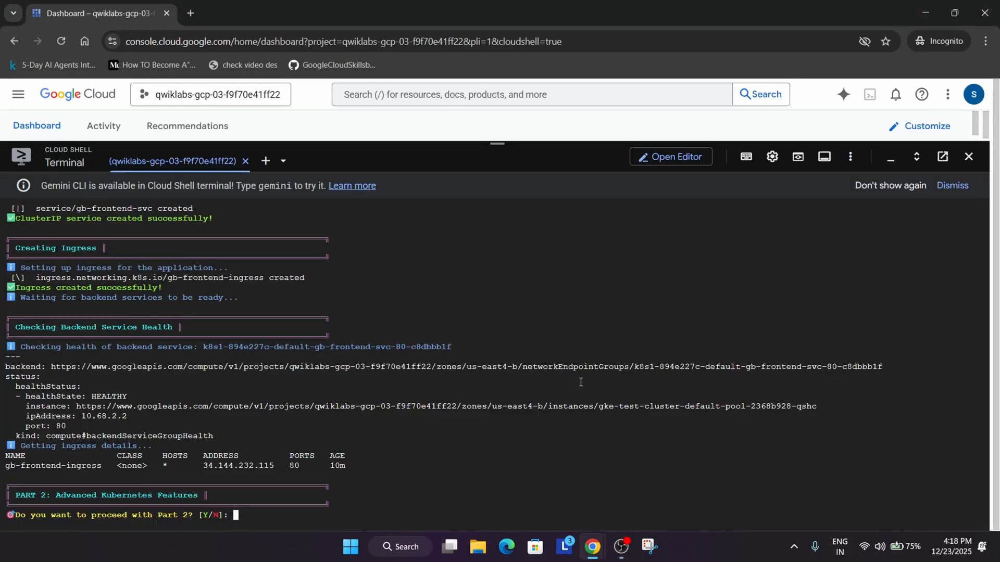
# Answer Y at the Part 2 prompt so the script builds Locust and finishes setup.
pyautogui.write('Y')
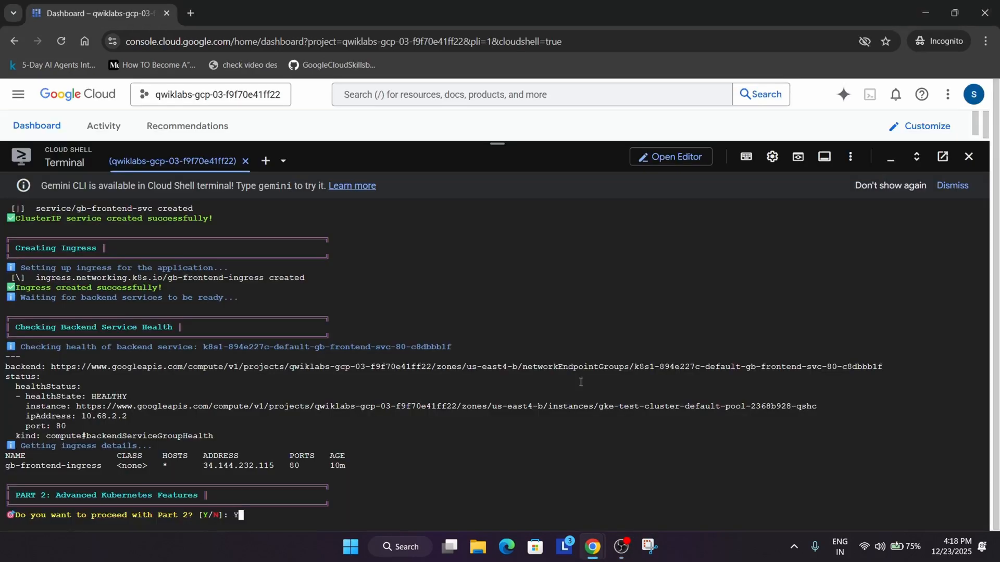
pyautogui.press('Return')
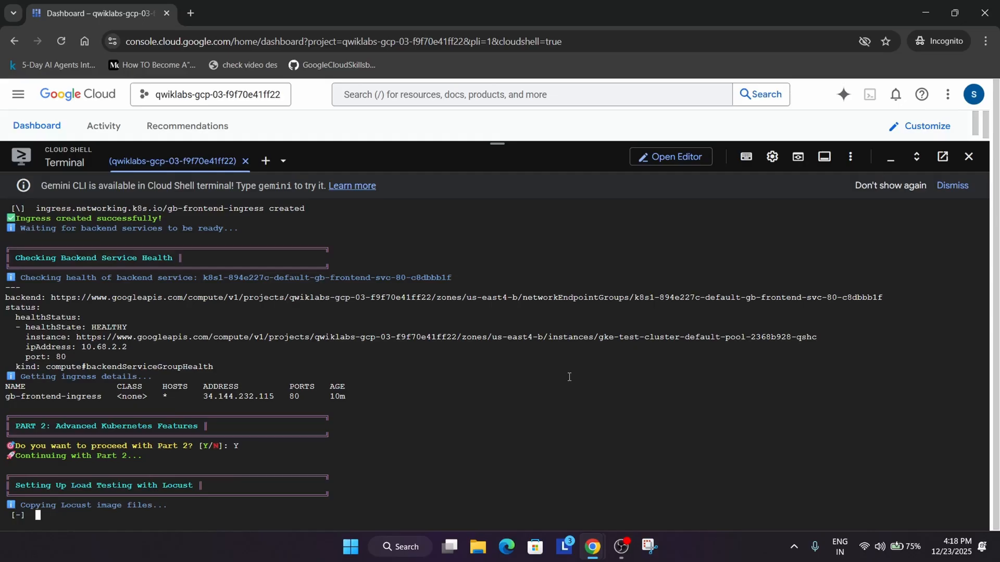
pyautogui.scroll(-3)
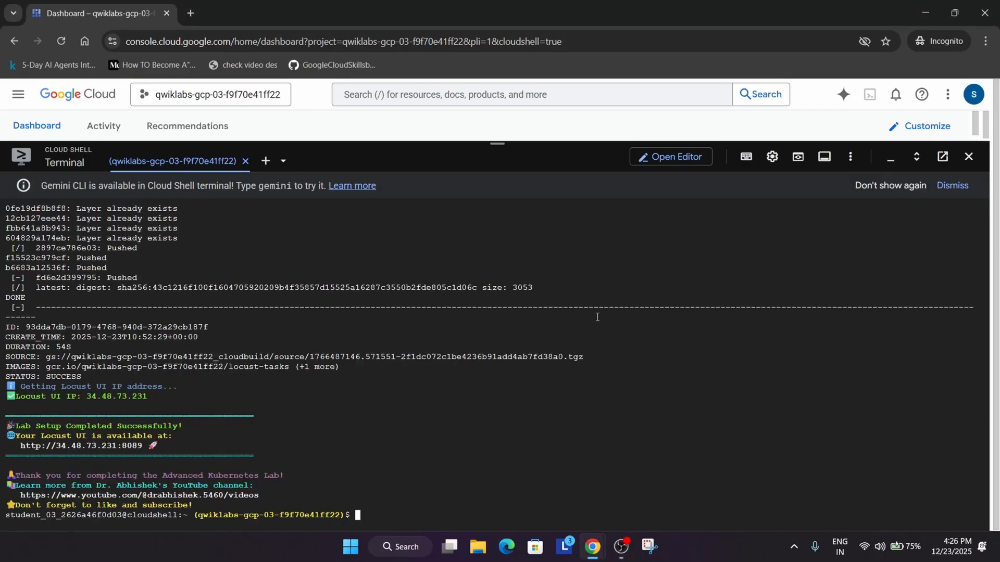
# Verify the Load Testing an Application checkpoint for 100/100 and browse to Task 3.
pyautogui.click(252, 12)
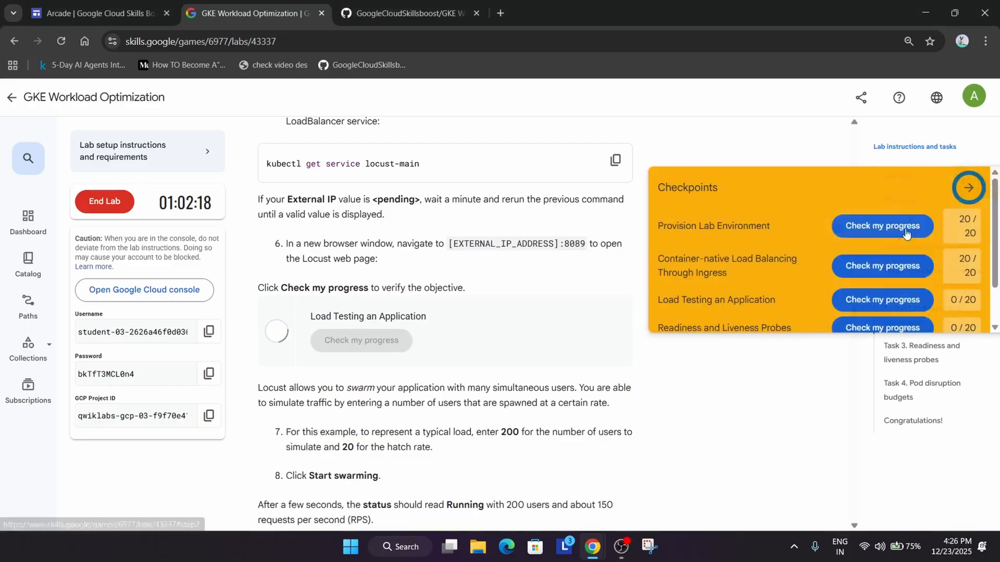
pyautogui.scroll(-3)
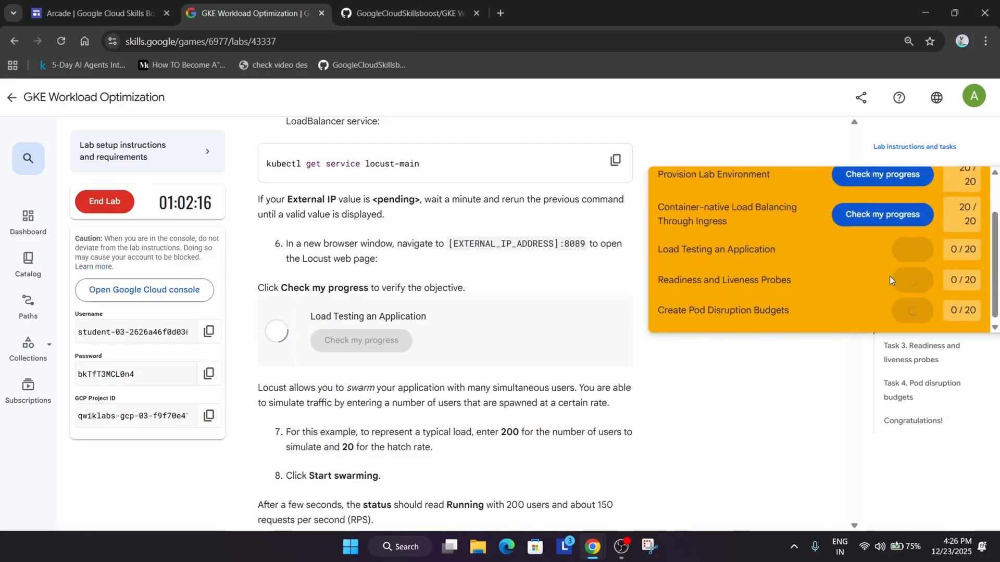
pyautogui.click(360, 340)
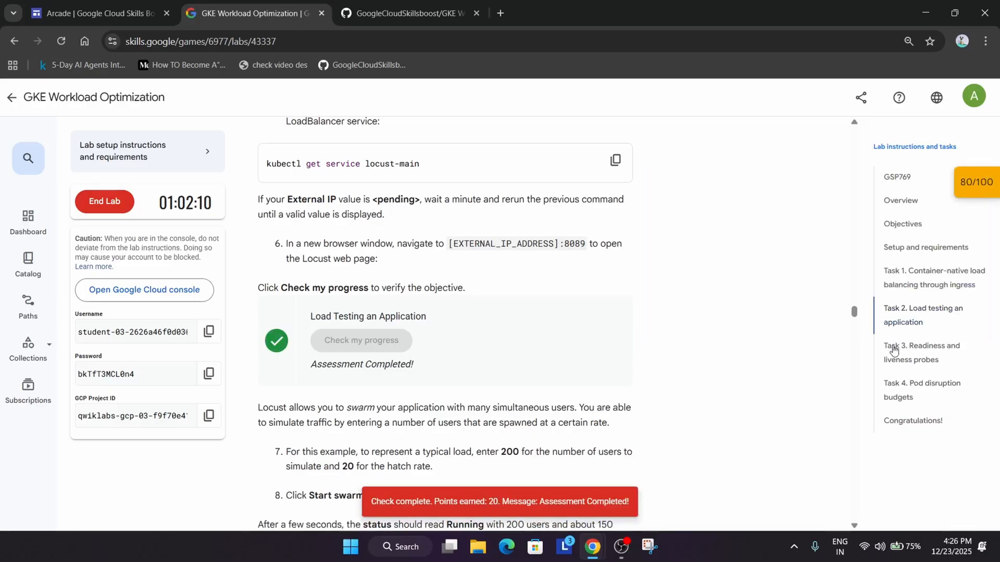
pyautogui.click(921, 352)
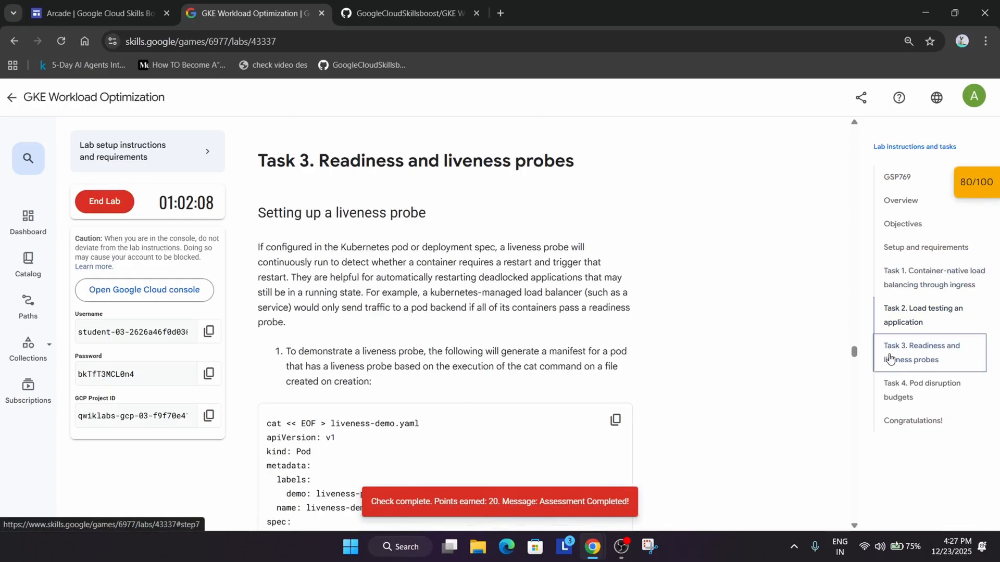
pyautogui.scroll(-3)
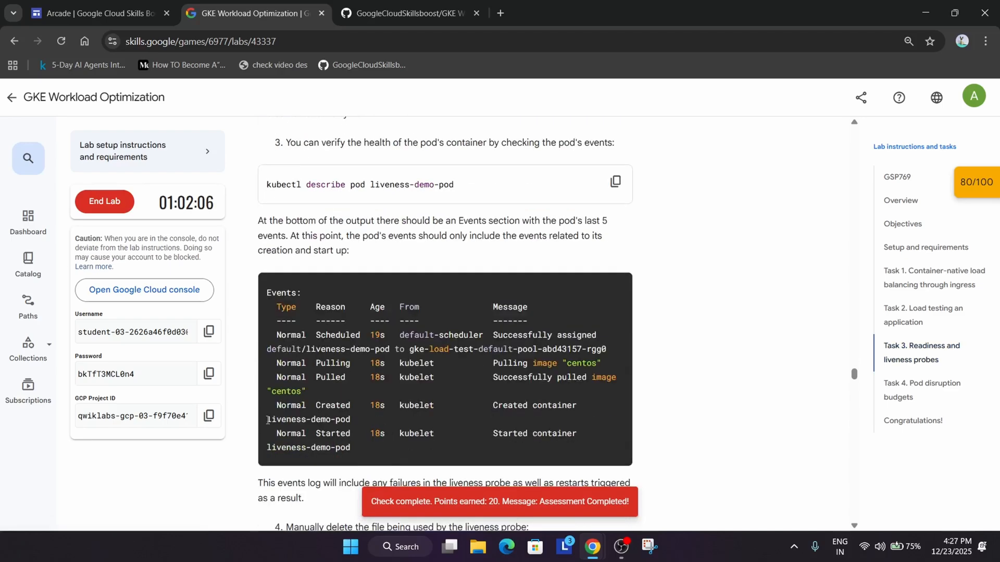
pyautogui.scroll(-3)
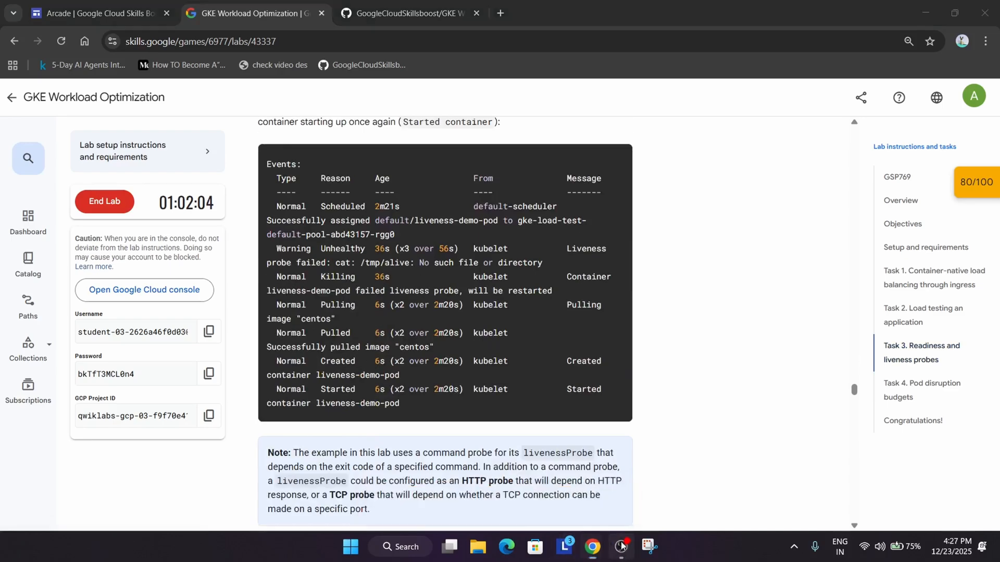
pyautogui.scroll(-3)
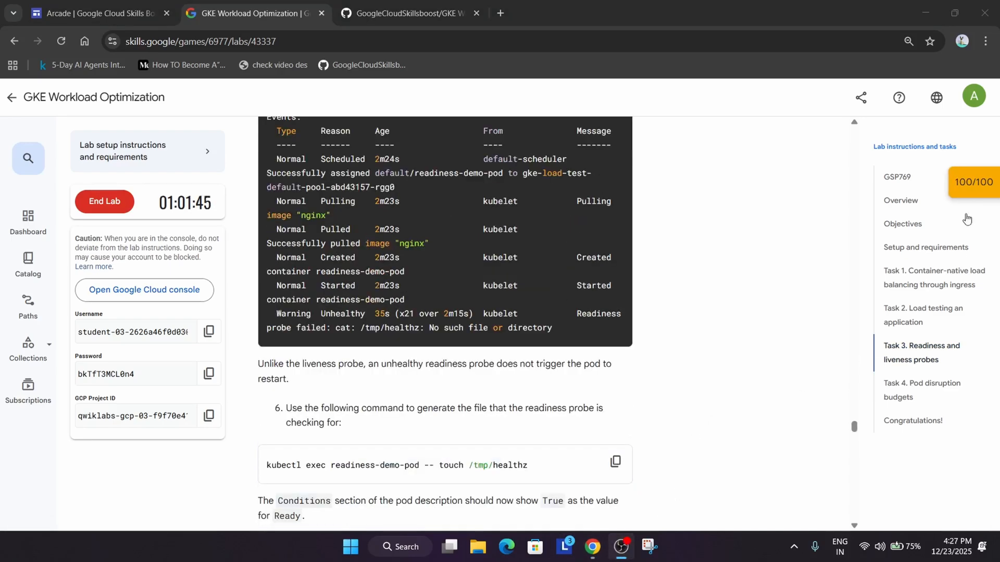
pyautogui.click(974, 182)
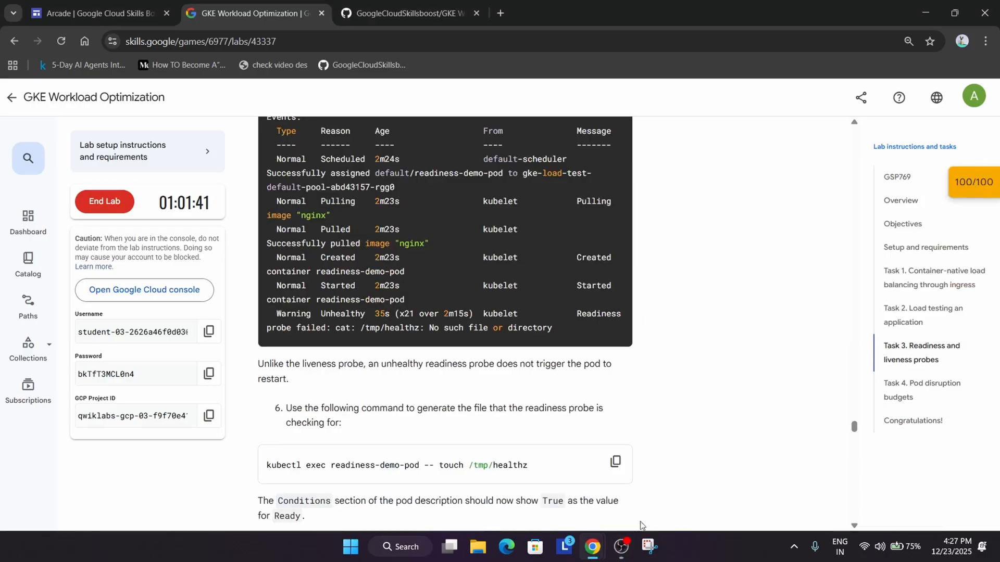
pyautogui.moveTo(771, 379)
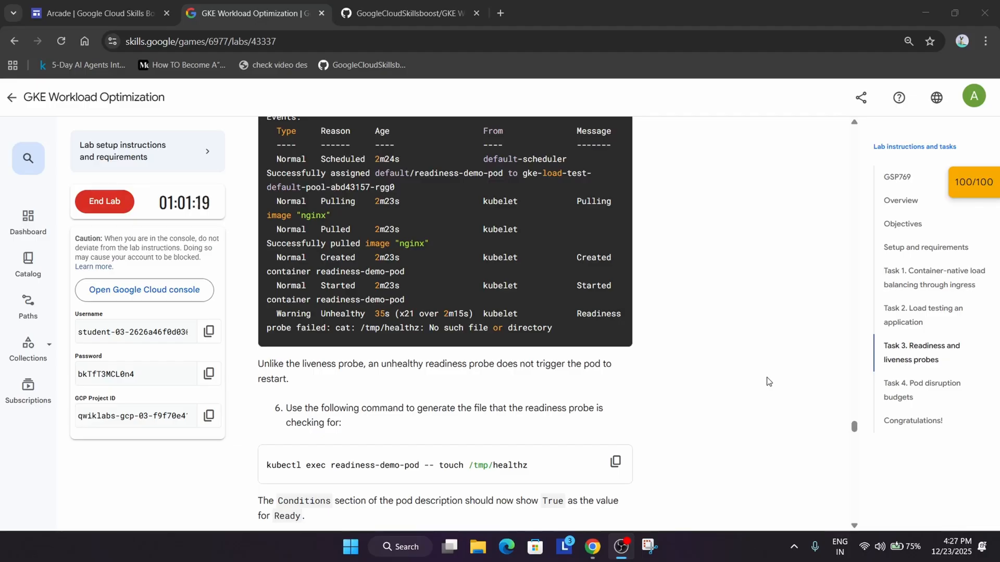
pyautogui.moveTo(647, 433)
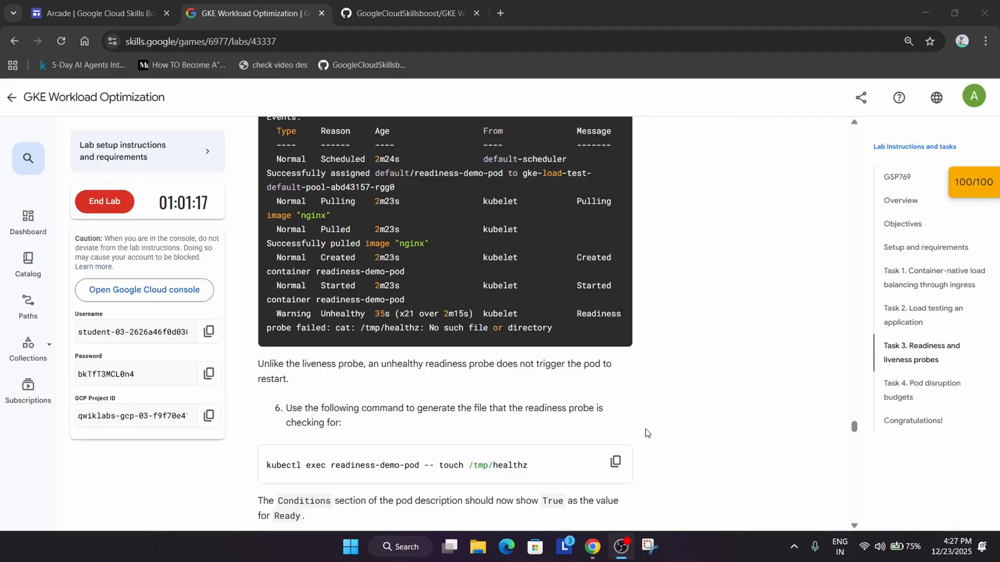